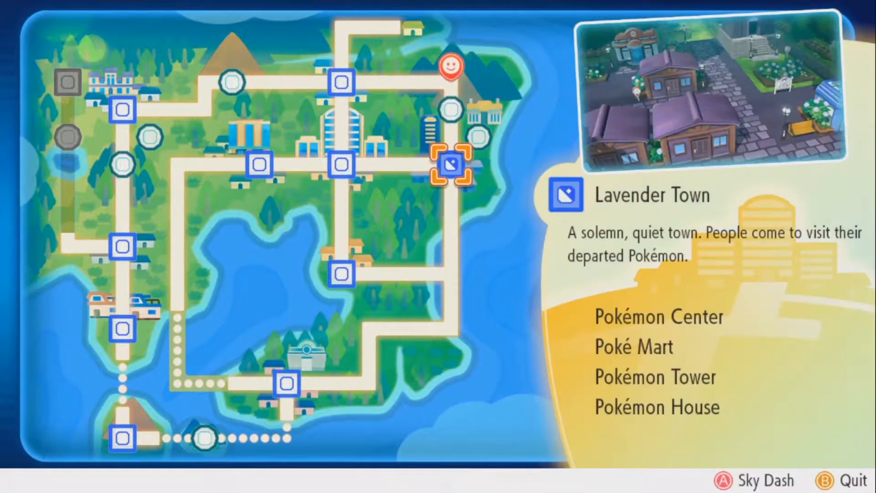
- Pick a destination town on the Town Map and Sky Dash to its Pokémon Center
key(Left)
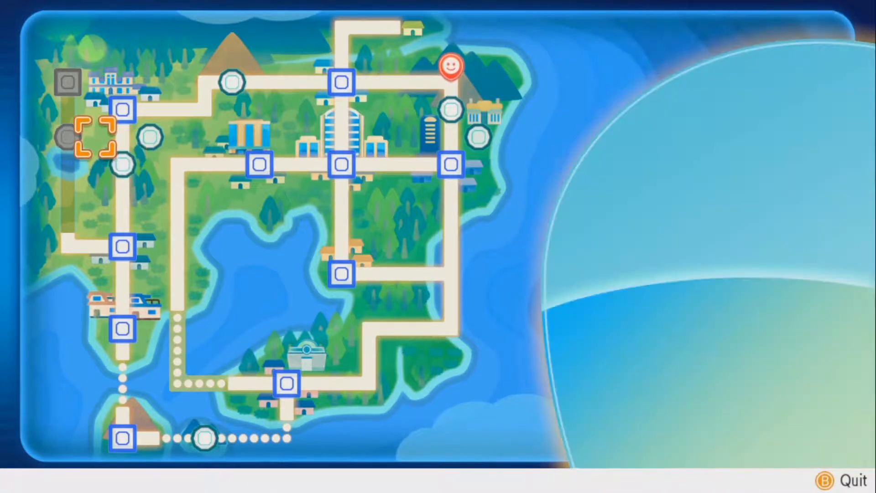
key(Down)
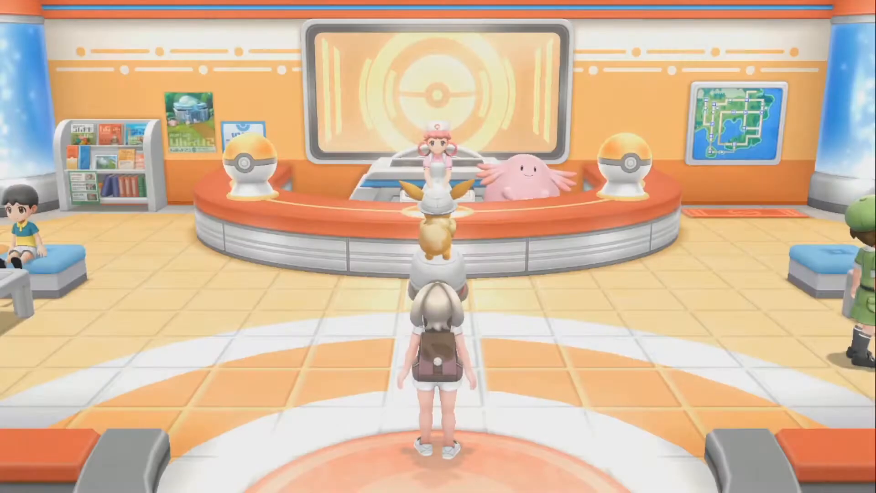
- Walk out of the Pokémon Center and follow the road to the Poké Mart
key(Up)
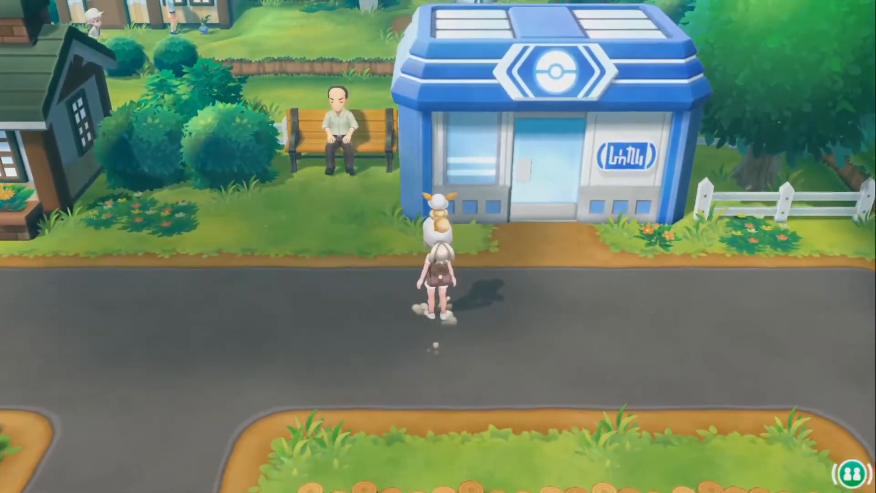
- Select Hyper Potion from the clerk's shop list and set the quantity to 16
key(Up)
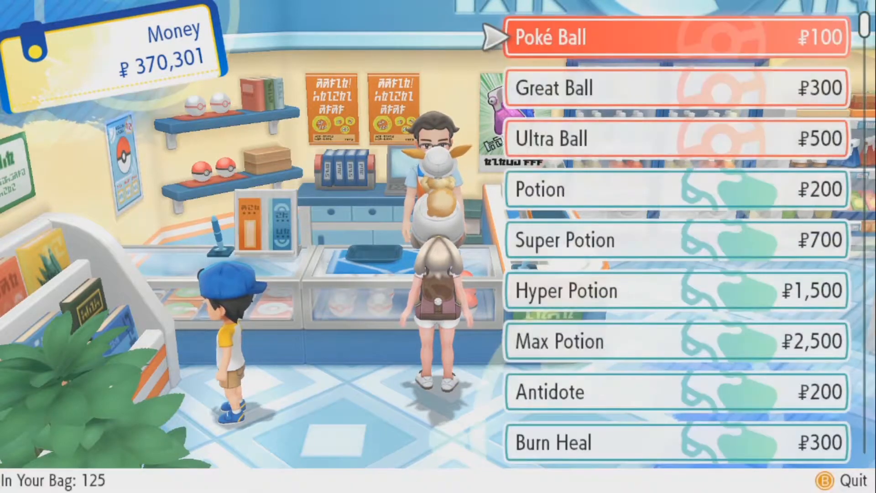
scroll(down, 3)
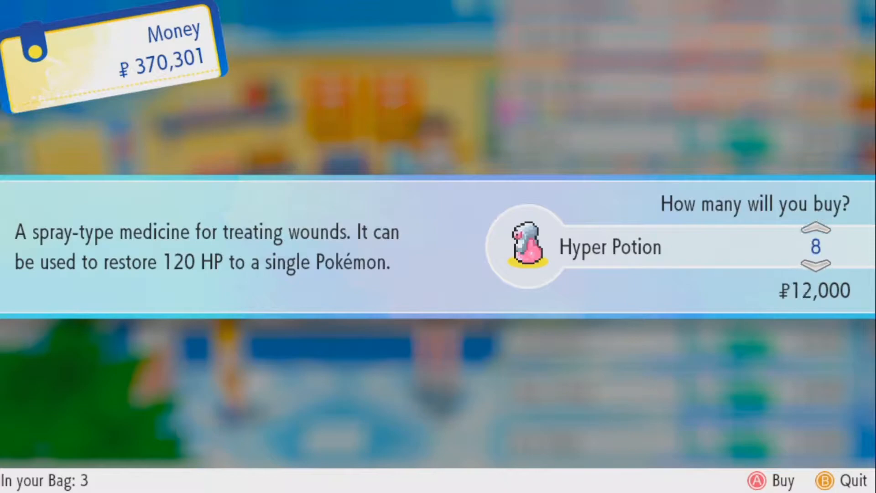
click(816, 226)
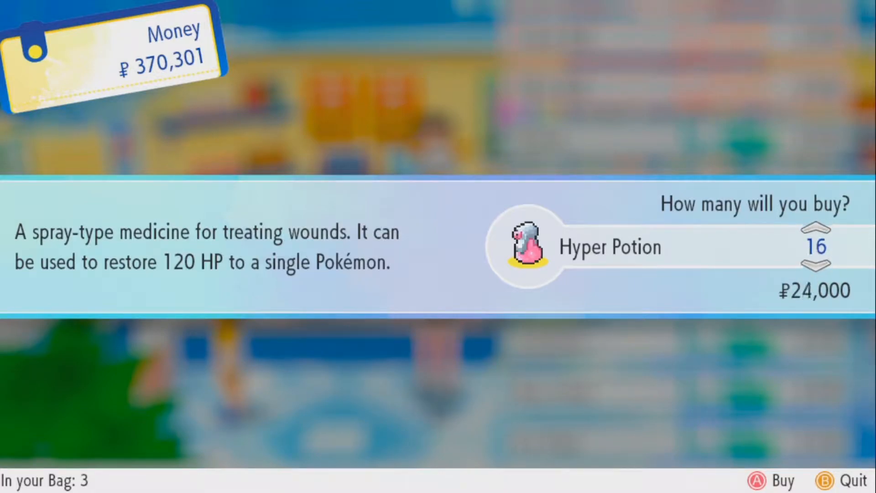
key(b)
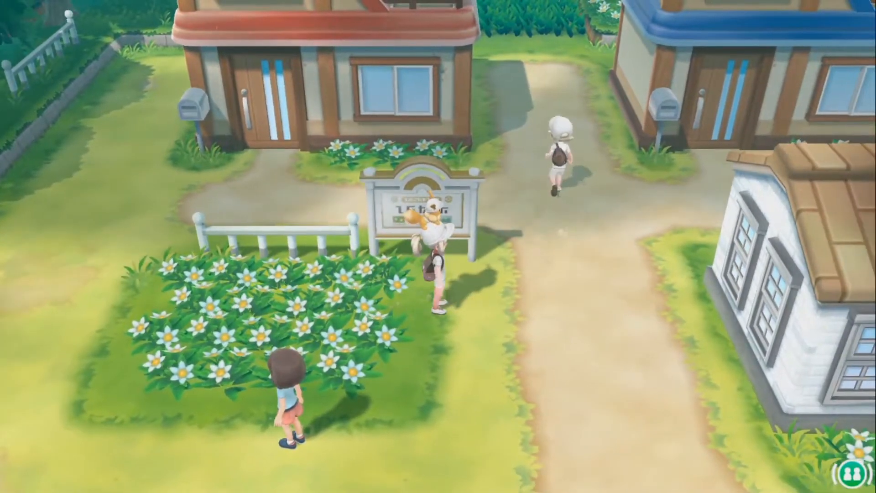
- Walk north between the houses into Route 1's tall grass and bring up the main menu
key(Up)
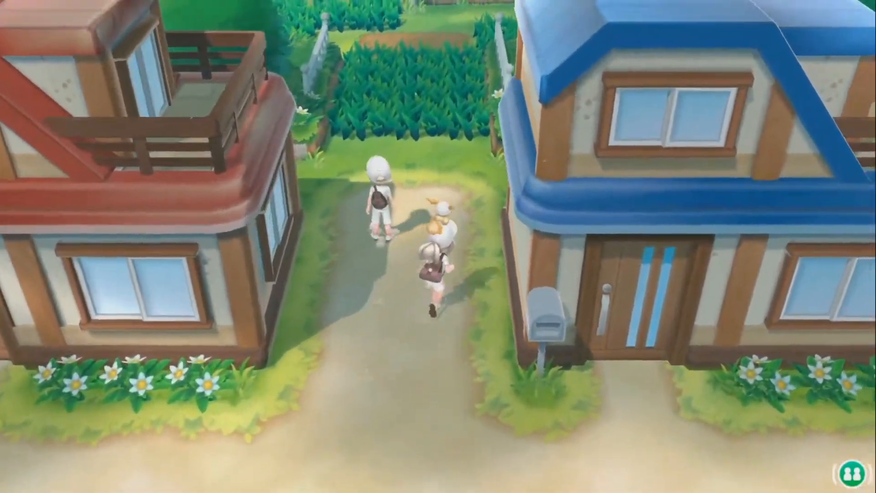
key(up)
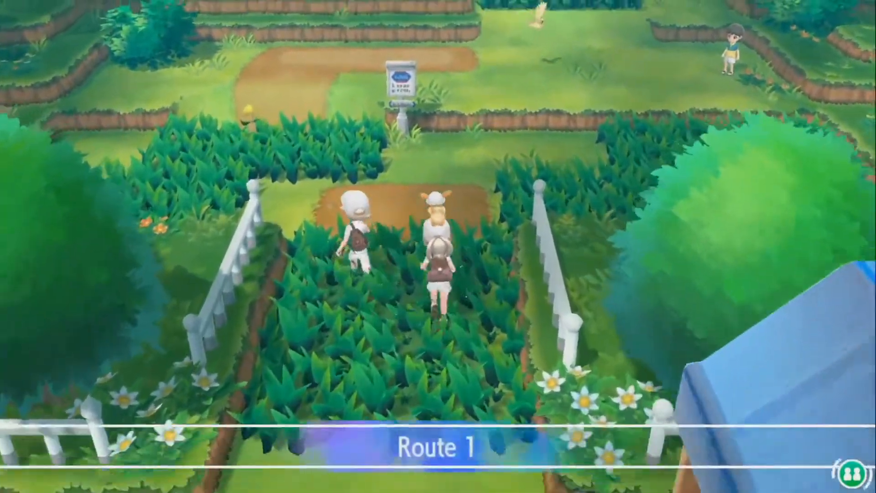
key(up)
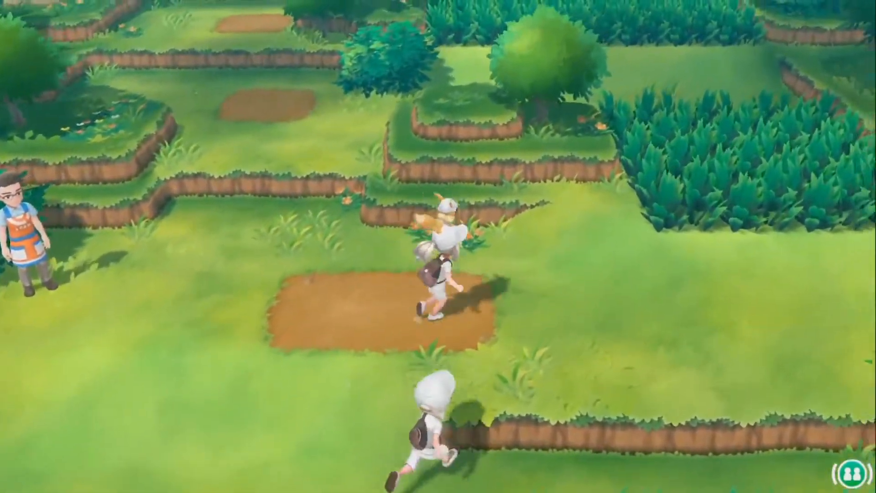
key(x)
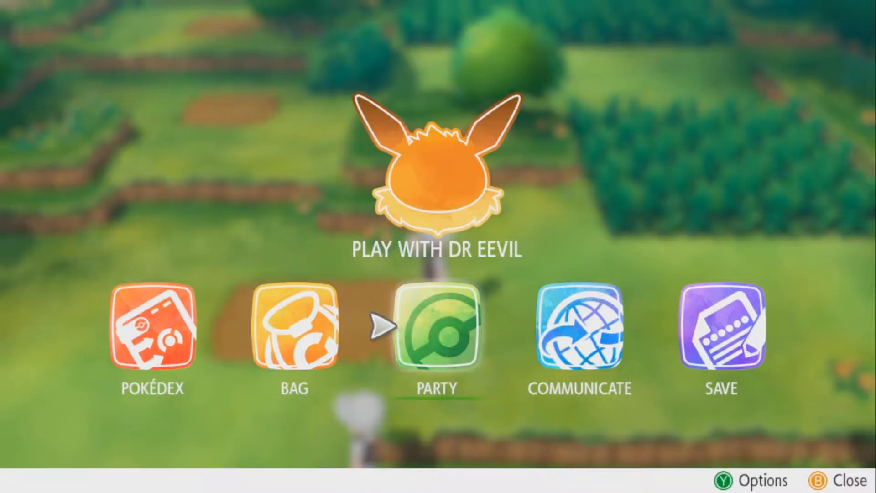
- Rearrange the party of six Pokémon, moving Calamitous the Slowbro
scroll(right, 3)
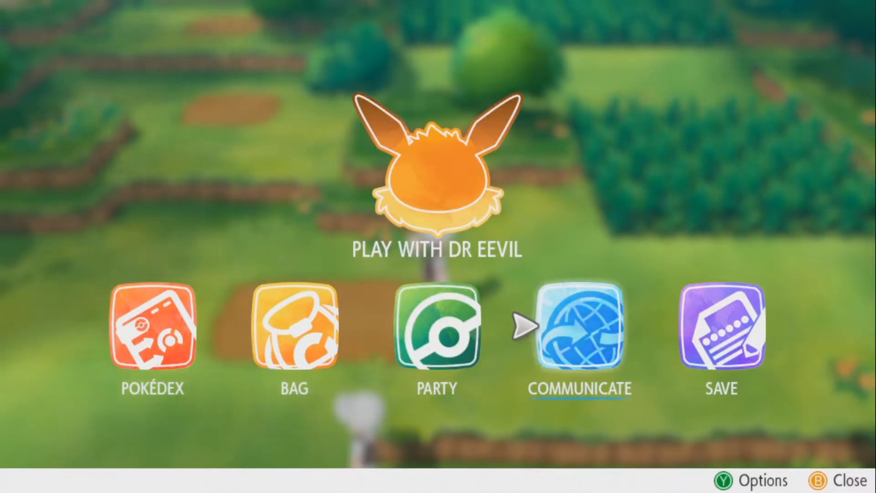
key(Left)
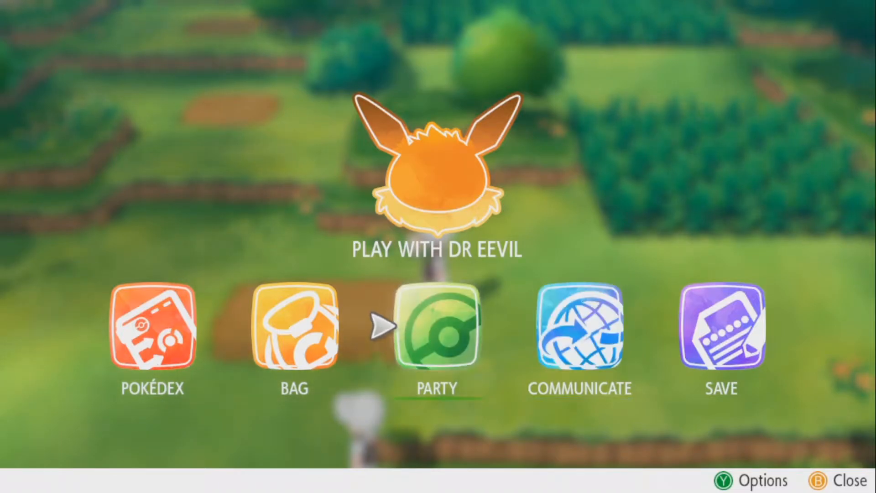
click(438, 329)
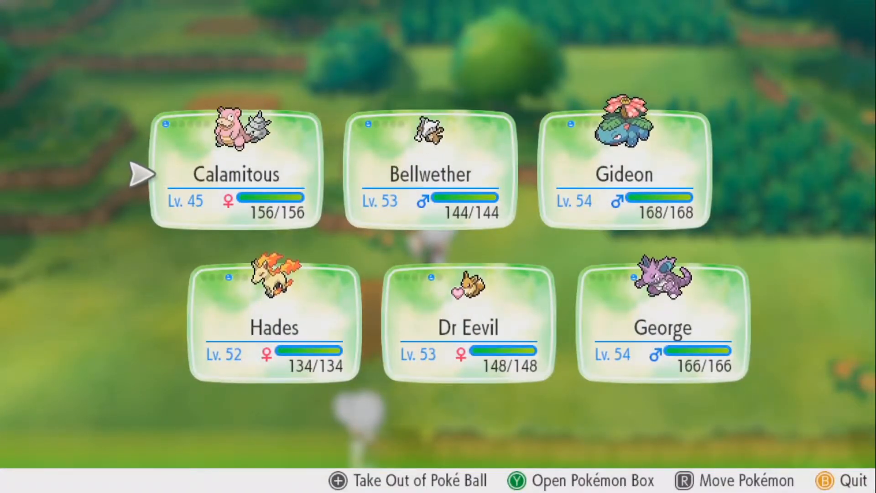
click(236, 173)
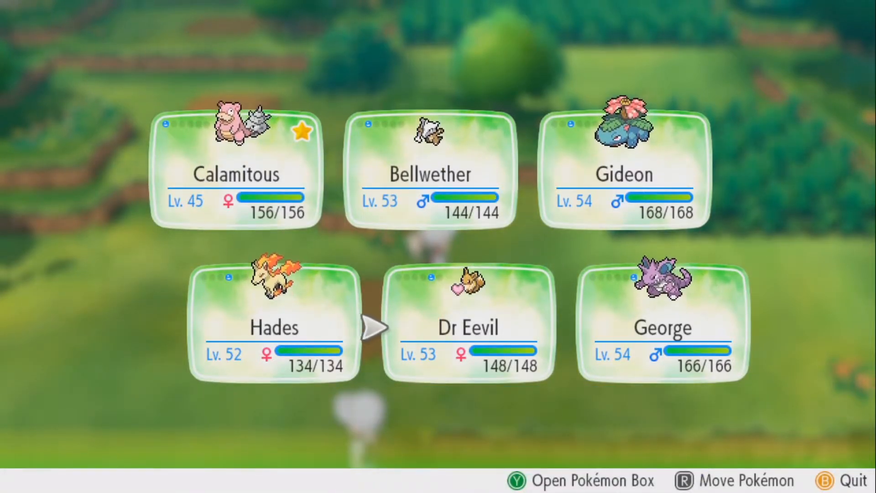
- Browse the Bag's Clothing Trunk and choose an outfit
key(B)
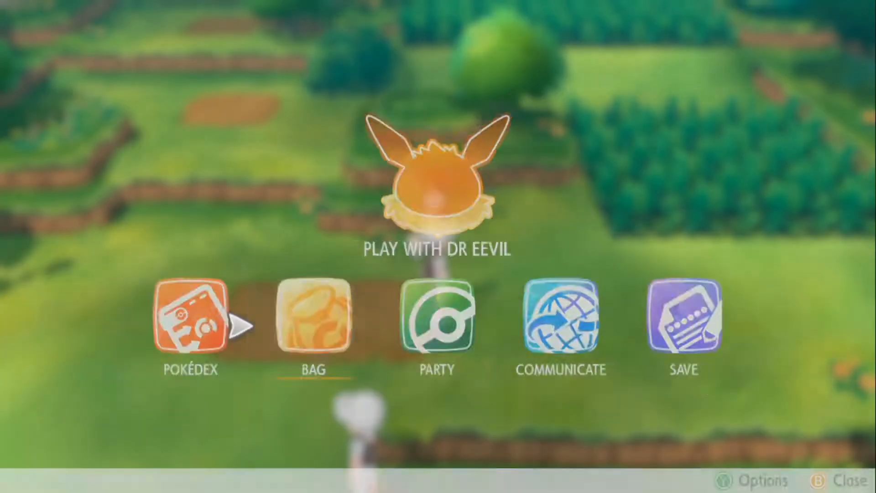
click(314, 320)
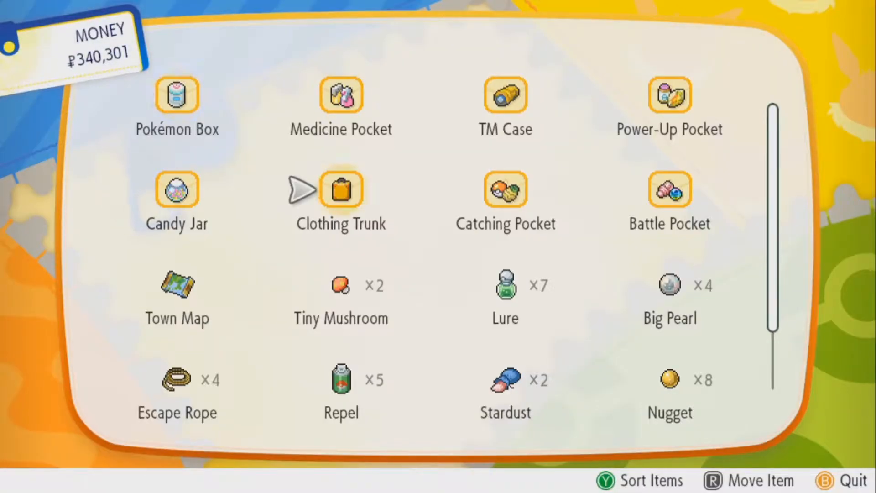
click(341, 190)
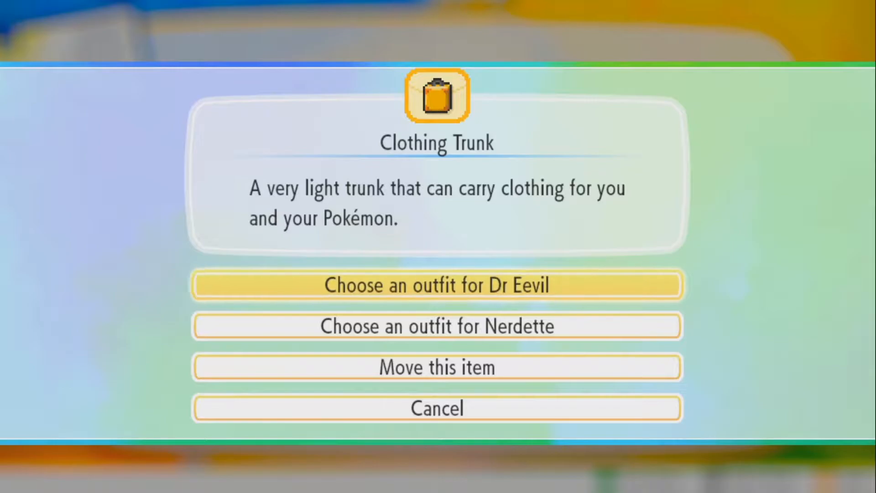
click(438, 285)
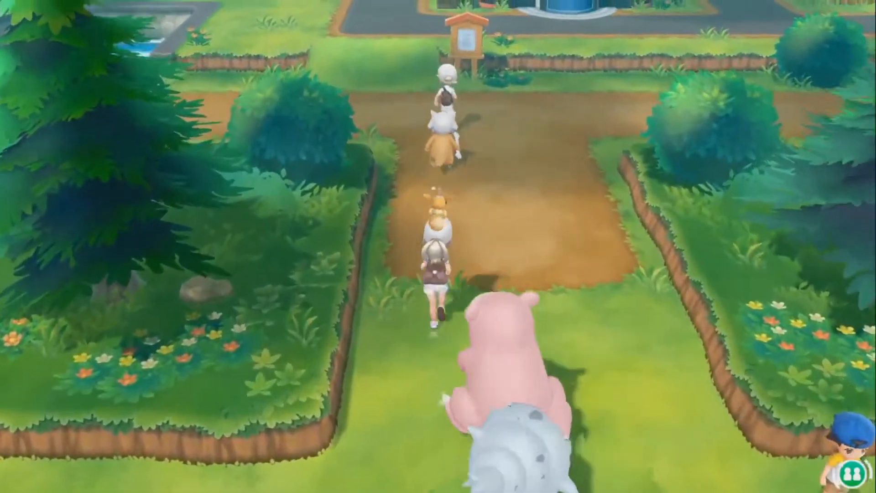
- Walk through Viridian City into the gym onto its arrow-tile floor
key(up)
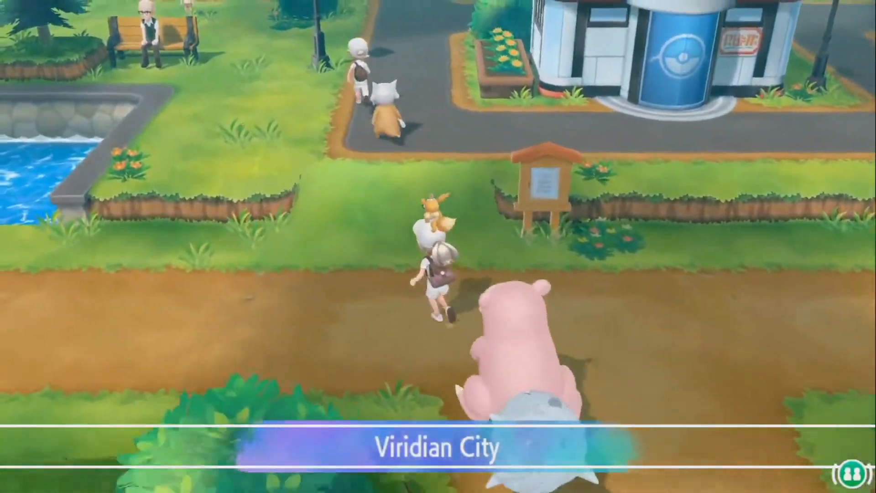
key(up)
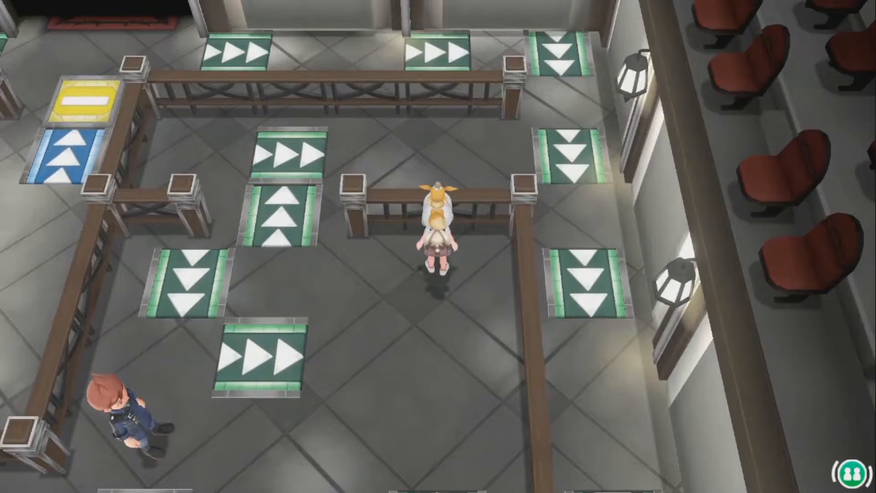
- Ride the arrow tiles to the gym trainer and start the double battle against Rhyhorn
key(up)
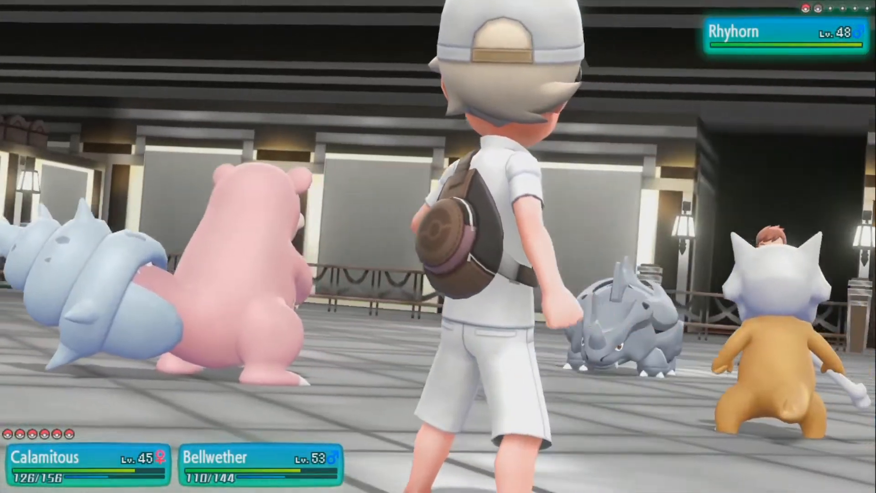
- Defeat the gym trainer's Rhyhorn and return to the arrow-tile floor
key(w)
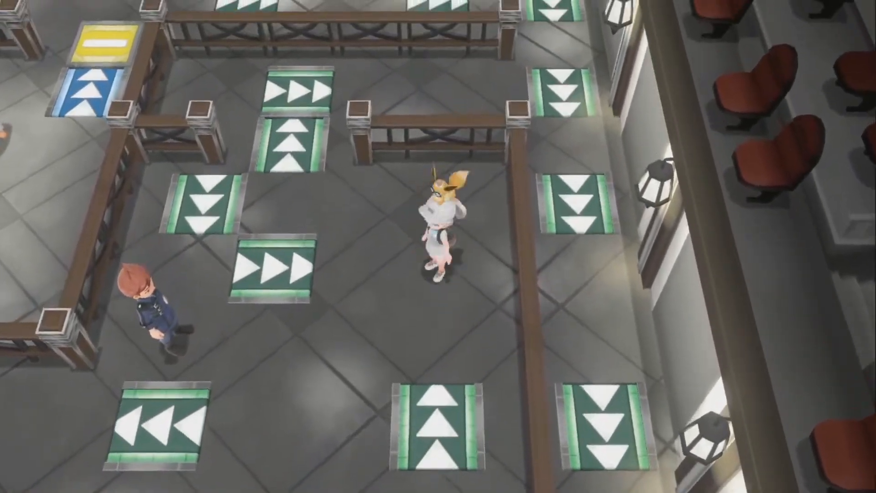
- Cross the arrow tiles and challenge the next trainer, who sends out Nidoking
key(up)
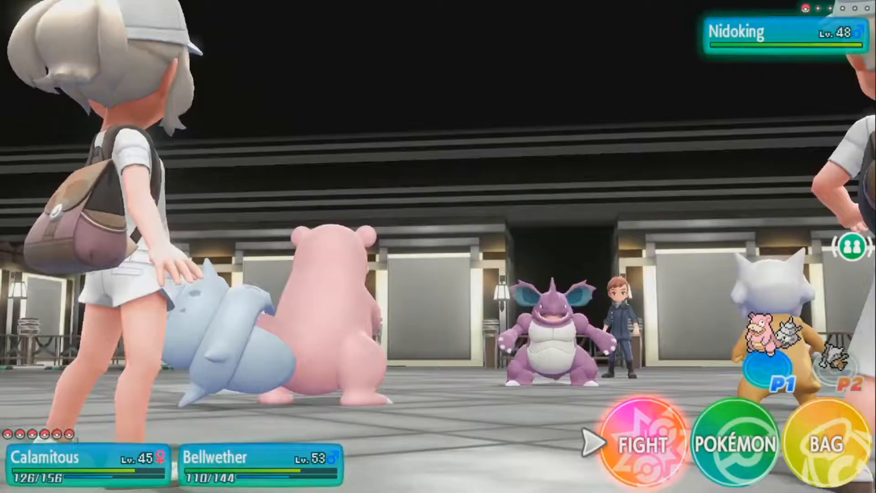
- Choose attacks for Calamitous and Bellwether until Nidoking faints and Nidorino appears
click(643, 445)
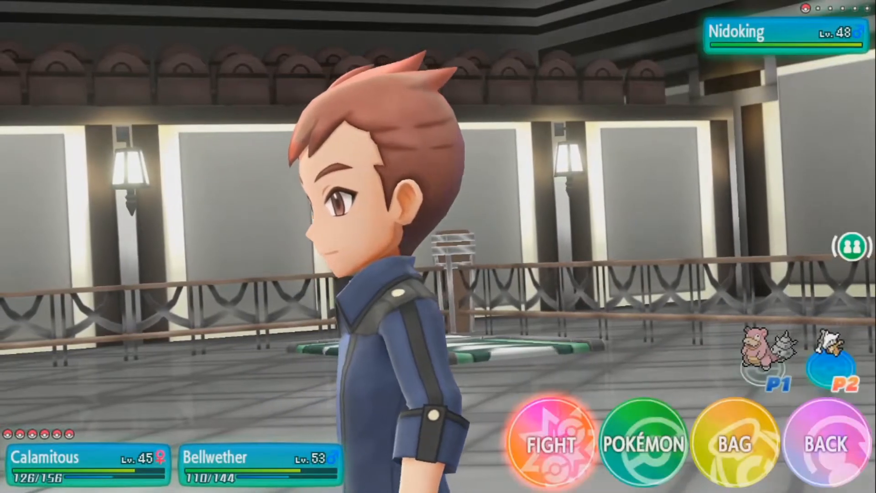
click(566, 446)
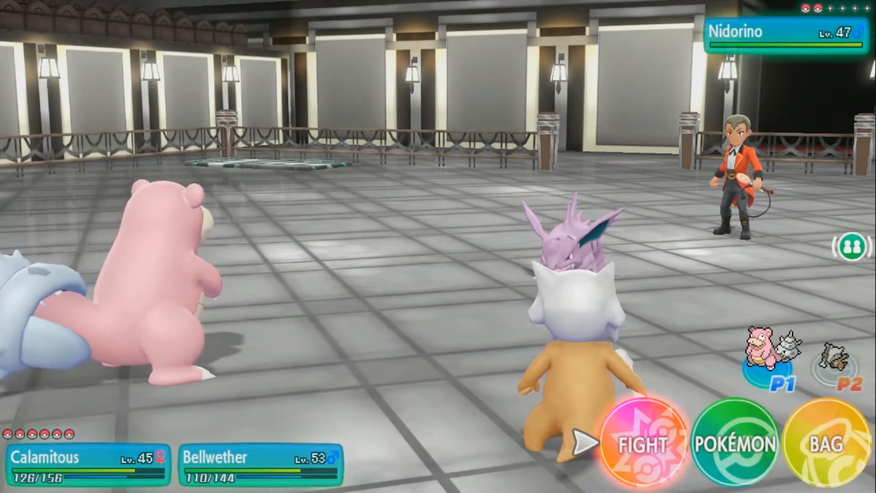
- Attack Nidorino with Marowak's Bonemerang from the move list
click(644, 446)
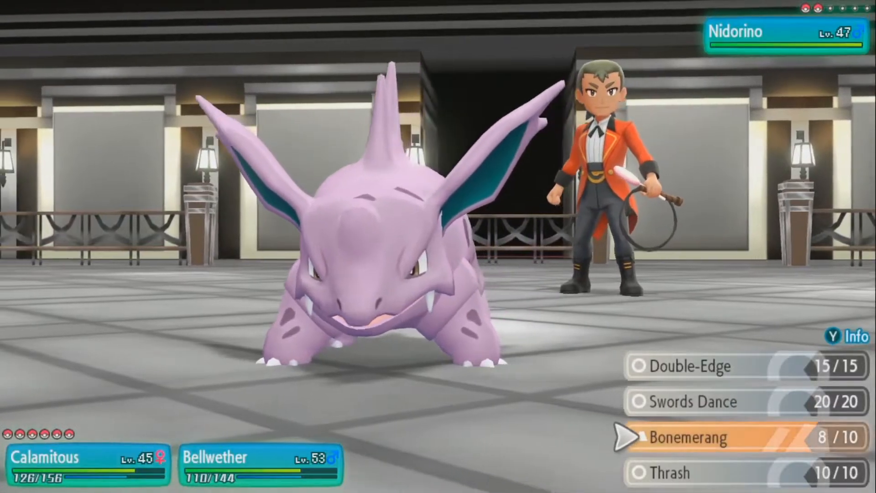
click(687, 438)
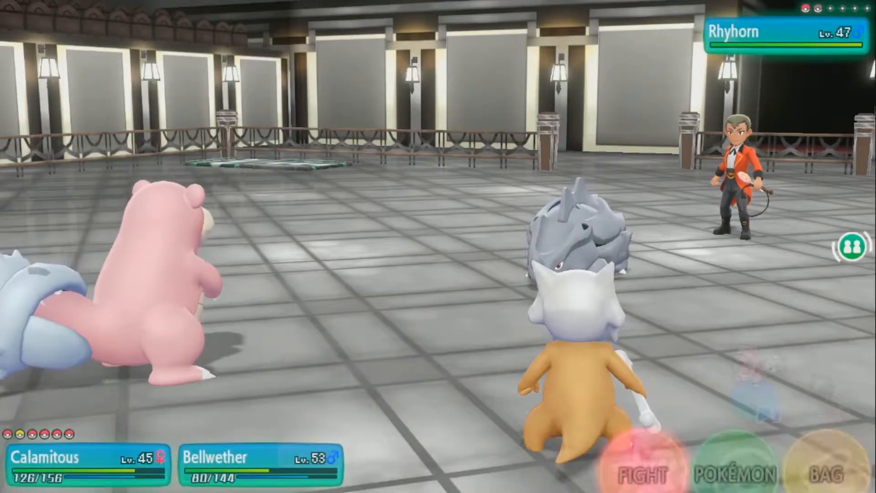
- Pick actions for both Pokémon and advance the turn until Nidoqueen faces the team
click(642, 463)
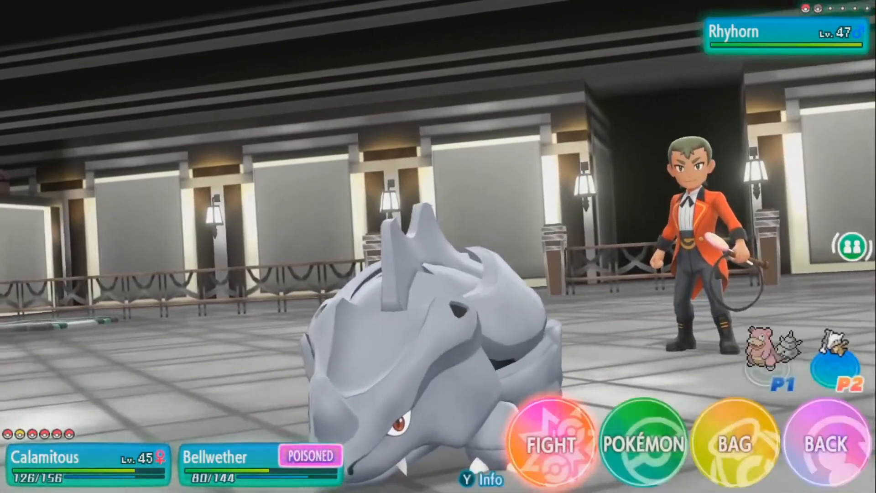
click(551, 444)
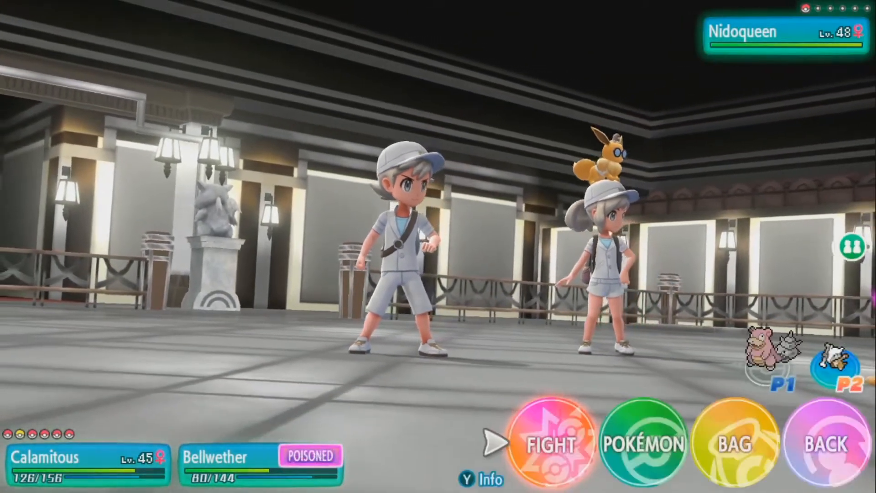
click(552, 444)
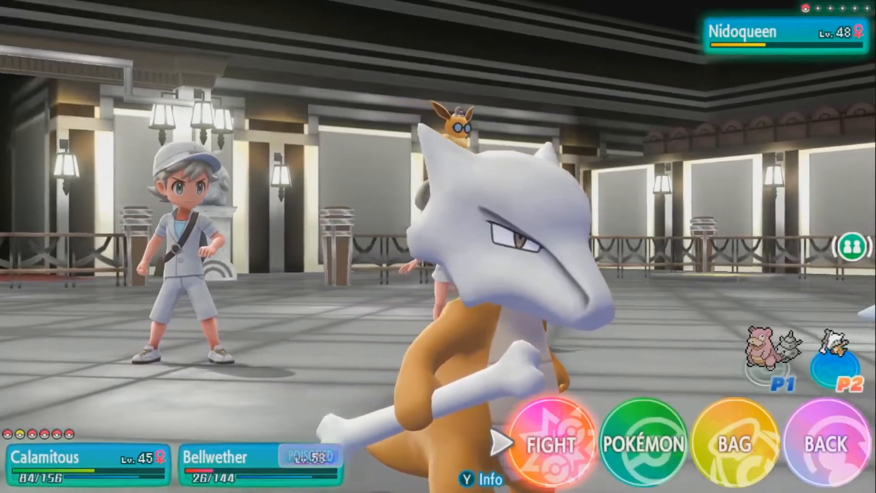
- Advance to the next turn and choose BAG from the battle command wheel
click(552, 446)
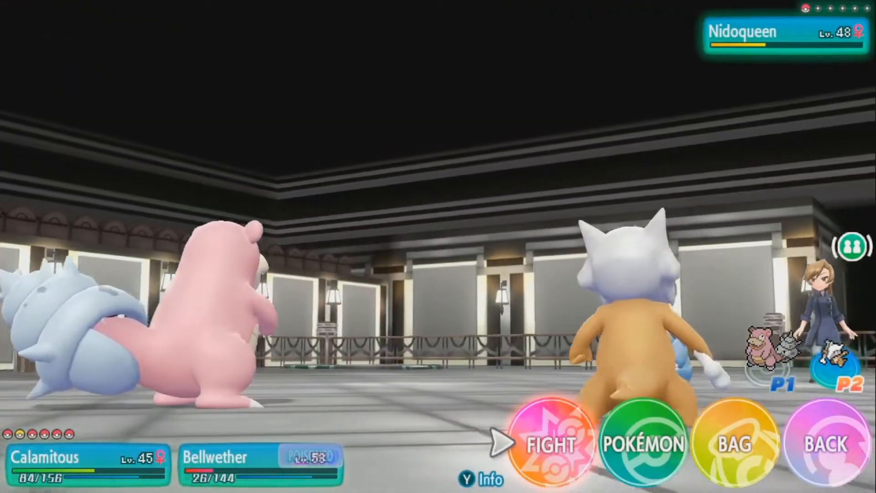
click(645, 444)
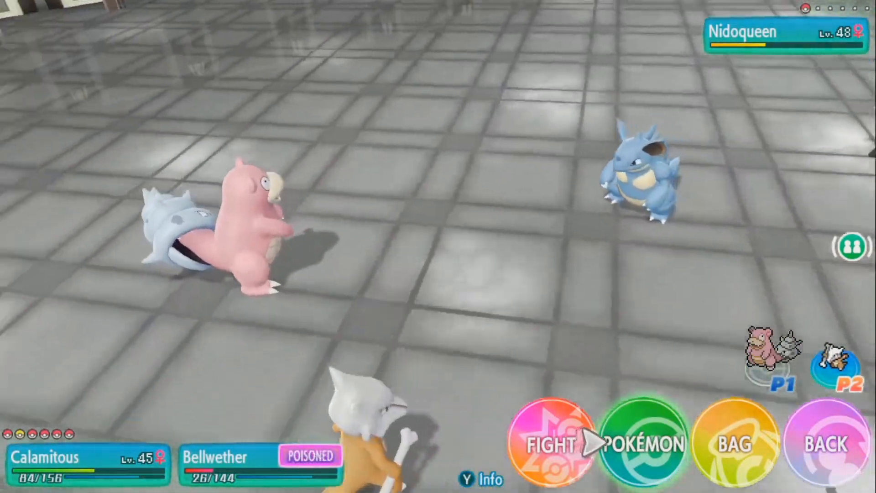
click(732, 444)
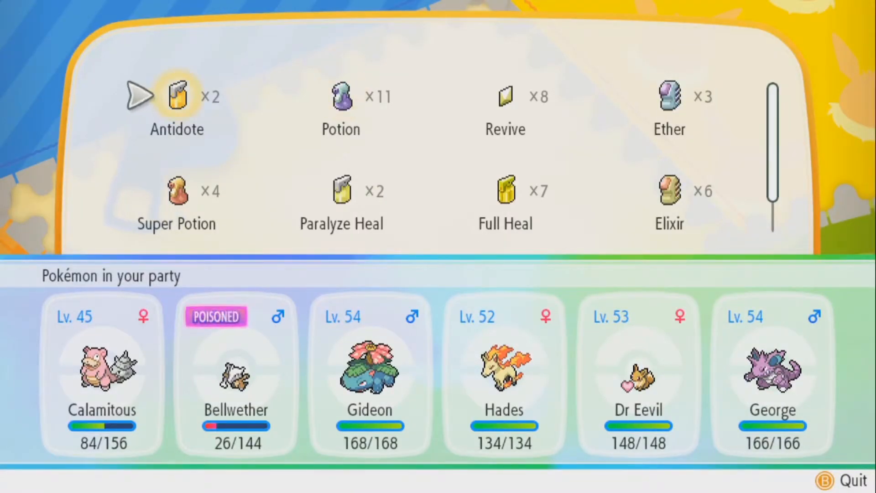
- Use an Antidote on the poisoned Bellwether
click(177, 100)
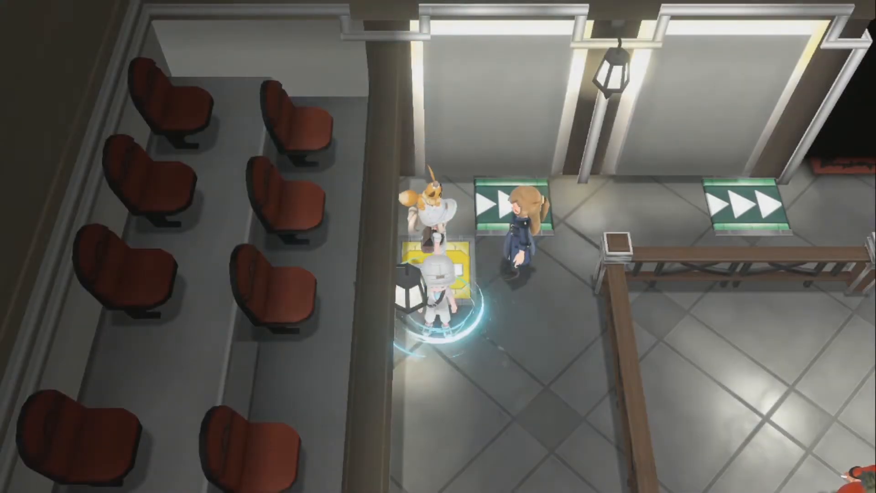
- Use a Revive from the bag on the fainted Bellwether
key(x)
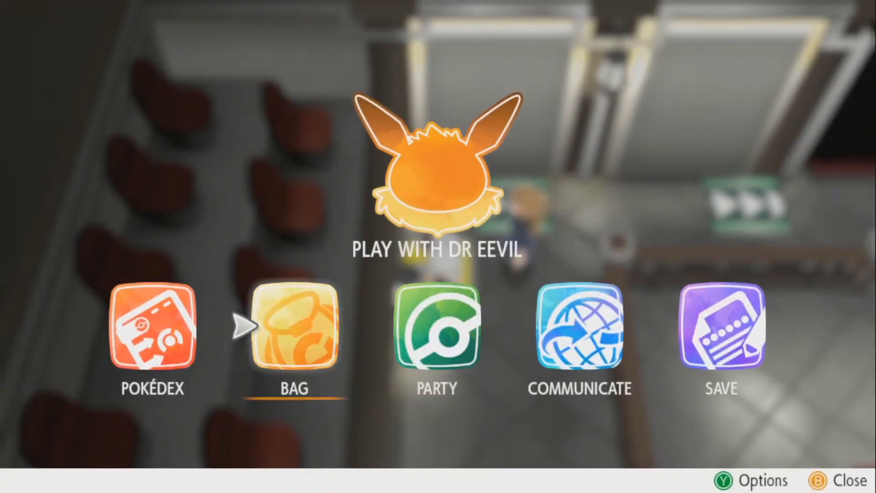
click(293, 329)
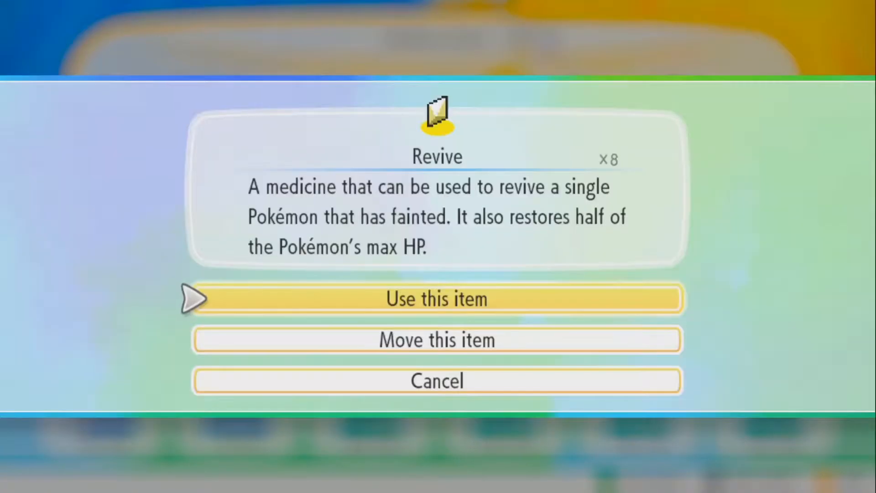
click(437, 298)
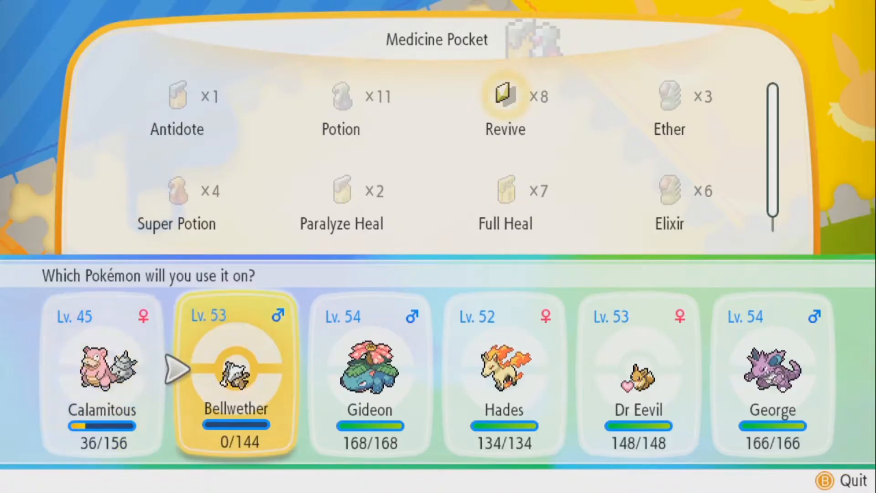
click(236, 374)
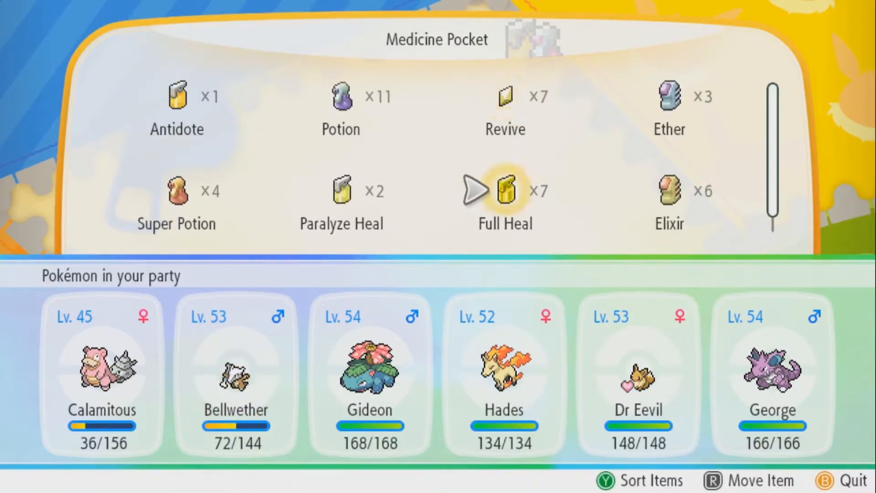
- Restore Calamitous's HP with a Hyper Potion, then leave the bag
scroll(down, 3)
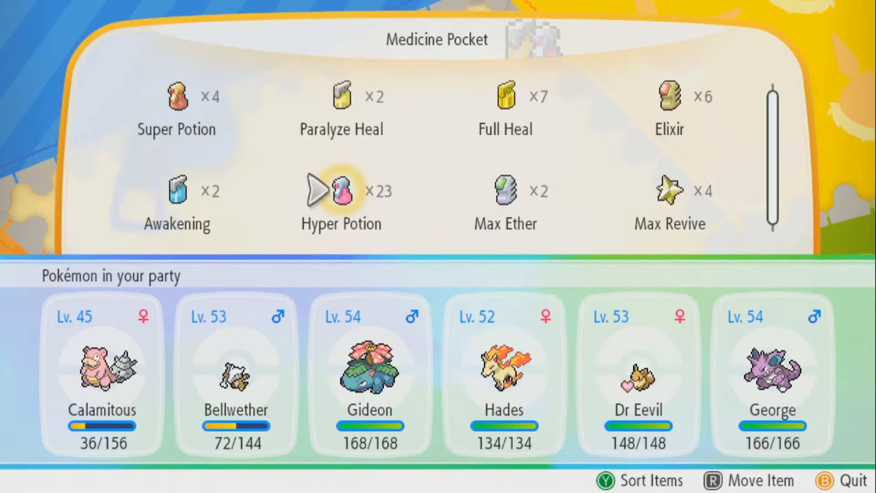
click(341, 191)
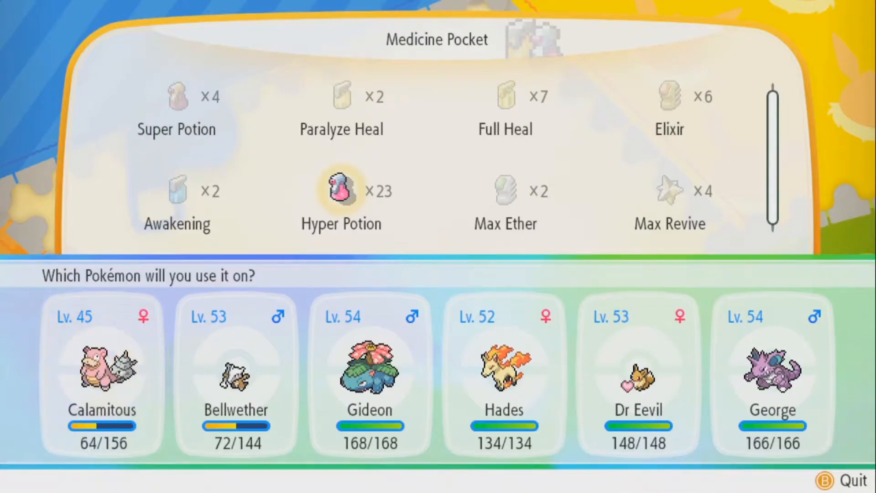
click(102, 375)
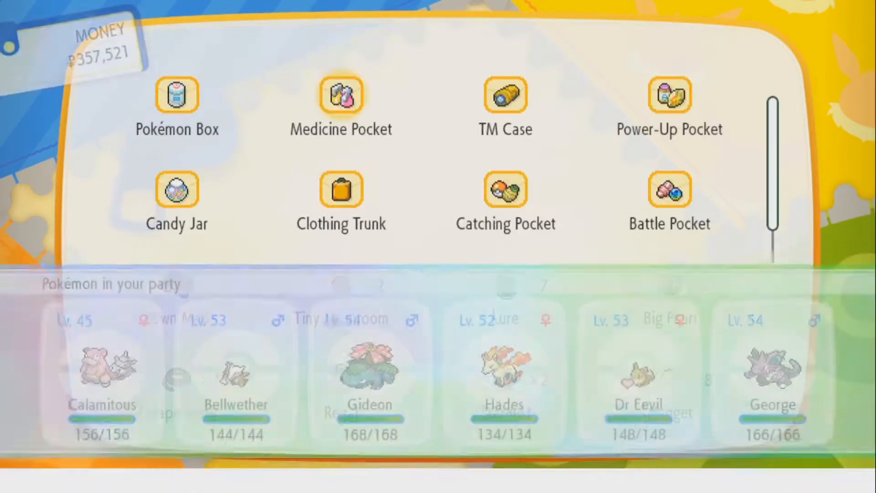
key(b)
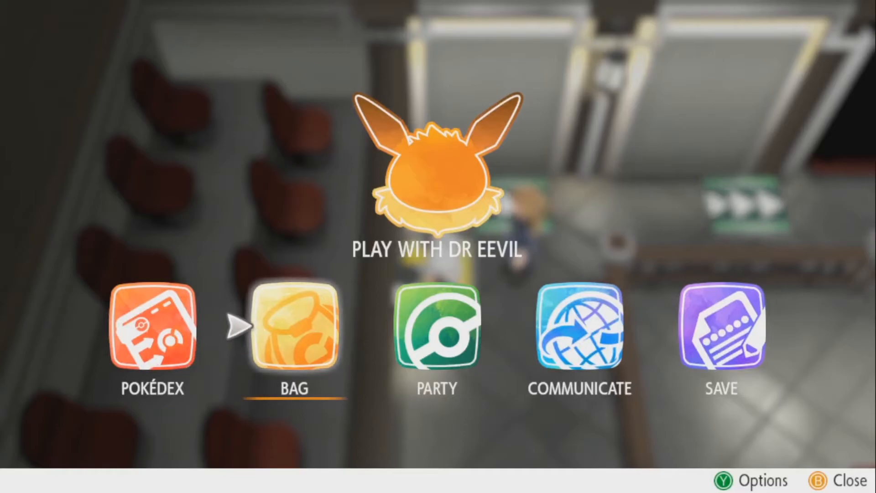
- Close the menu and walk up across the arrow tiles to the next trainer
key(b)
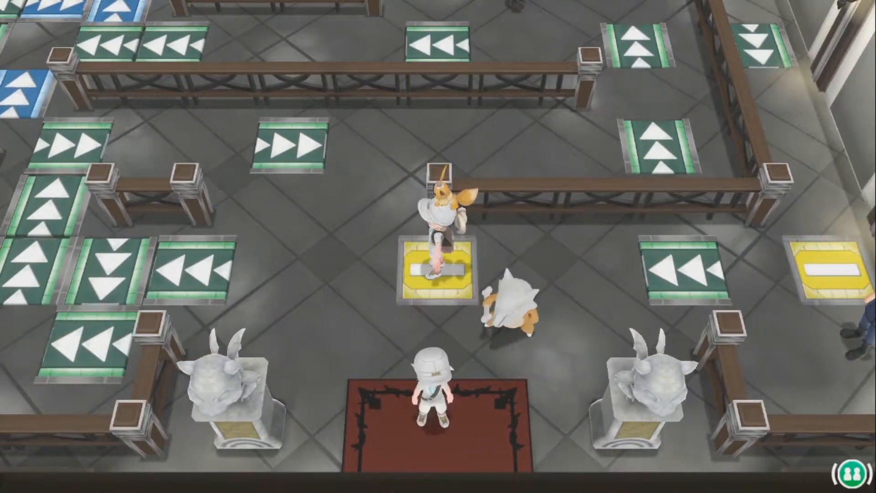
key(up)
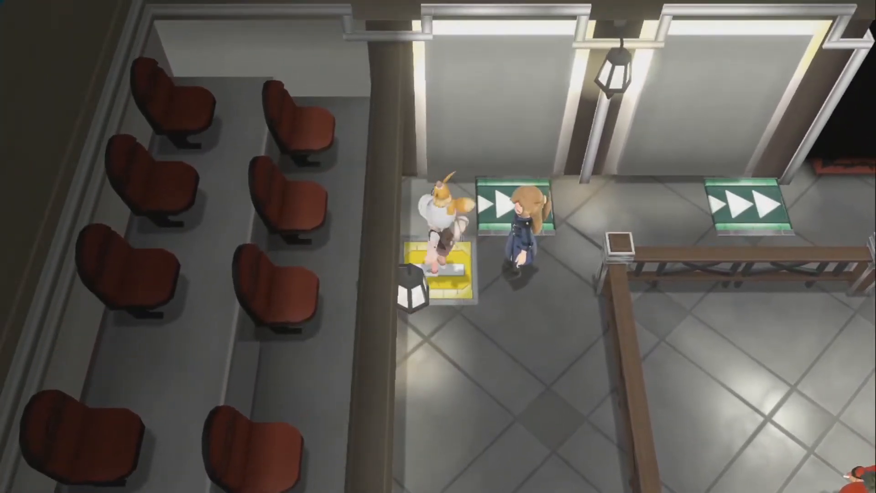
scroll(down, 3)
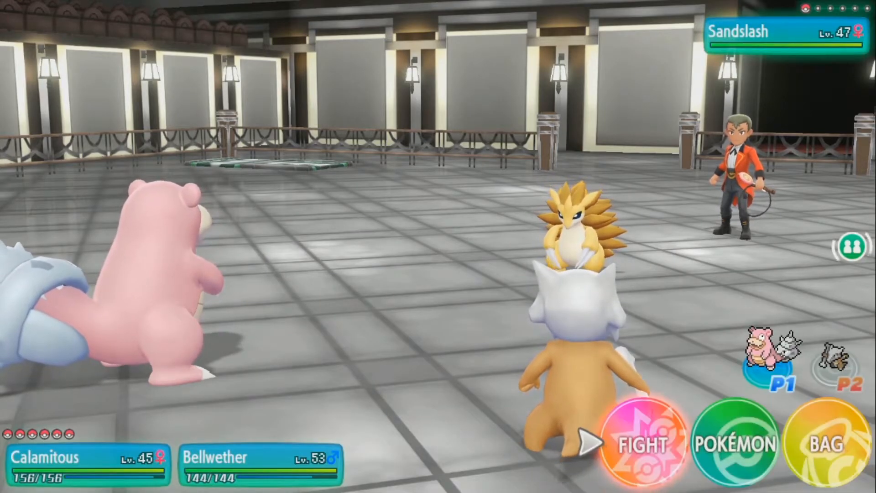
- Choose Bellwether's attack and let the turn resolve, leaving Bellwether at 110/144 HP
click(644, 445)
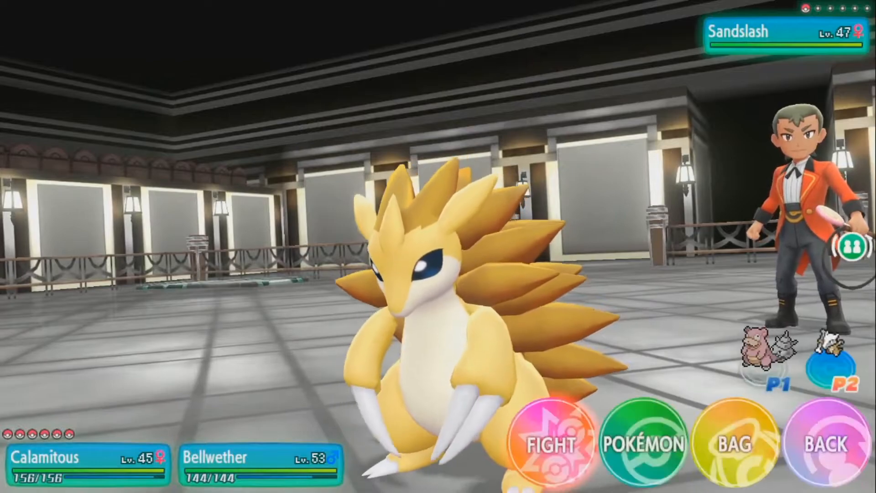
click(552, 444)
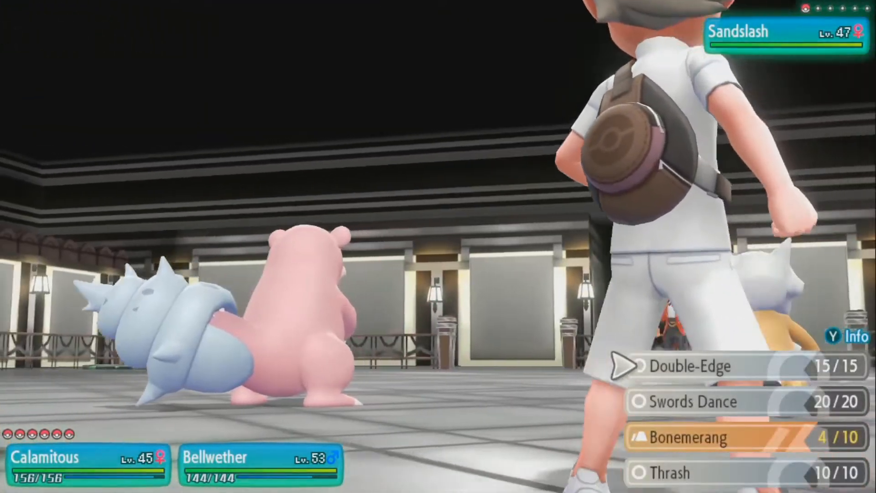
click(688, 366)
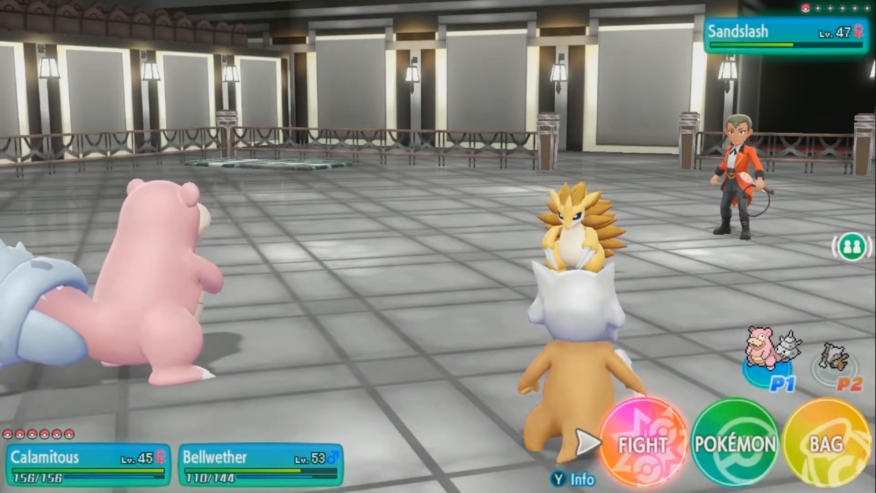
click(644, 444)
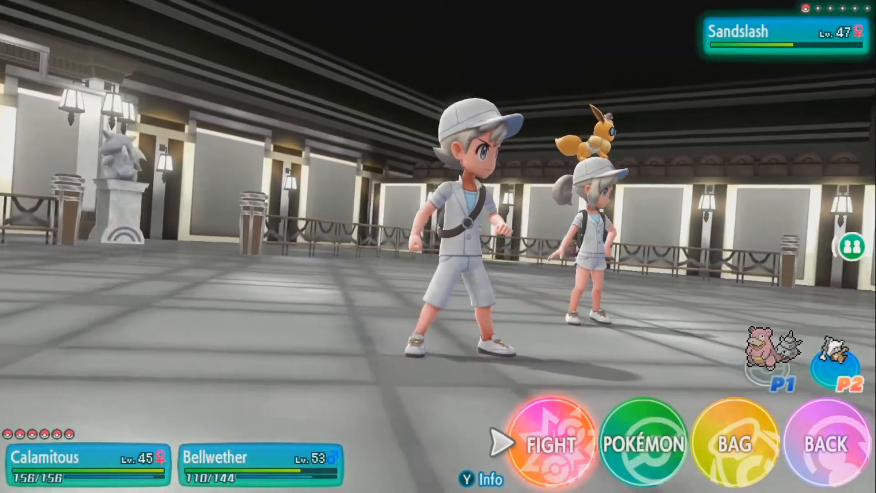
- Have Bellwether use Thrash against Sandslash this turn
click(551, 444)
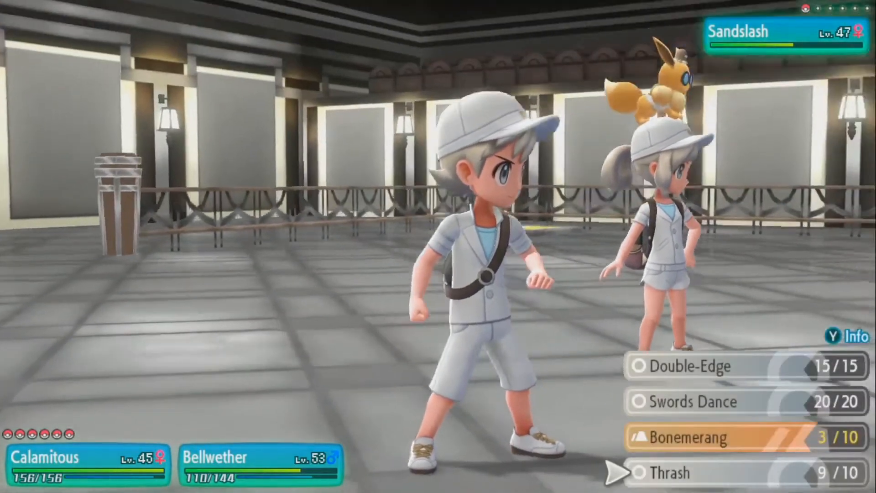
click(682, 438)
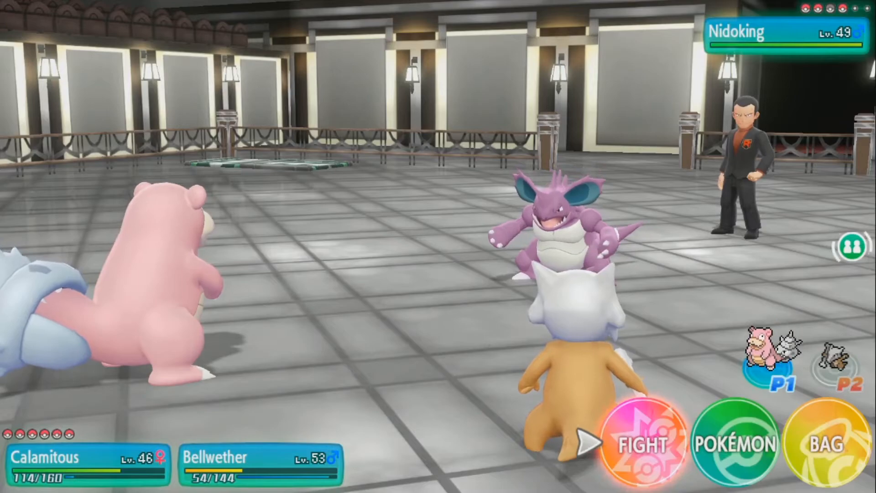
- Select FIGHT to attack Nidoking with Calamitous
click(644, 445)
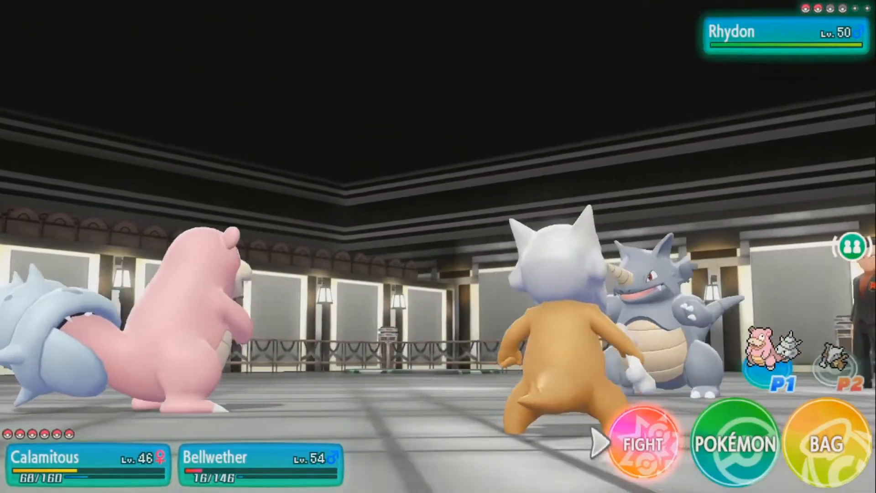
- Select FIGHT to attack Rhydon with Calamitous
click(643, 445)
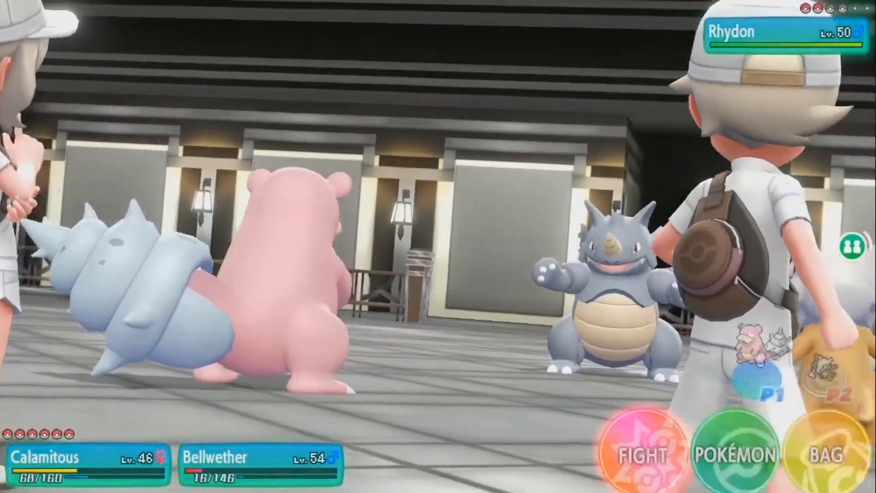
- Order Bellwether to attack Rhydon and watch the turn until Calamitous faints
click(644, 452)
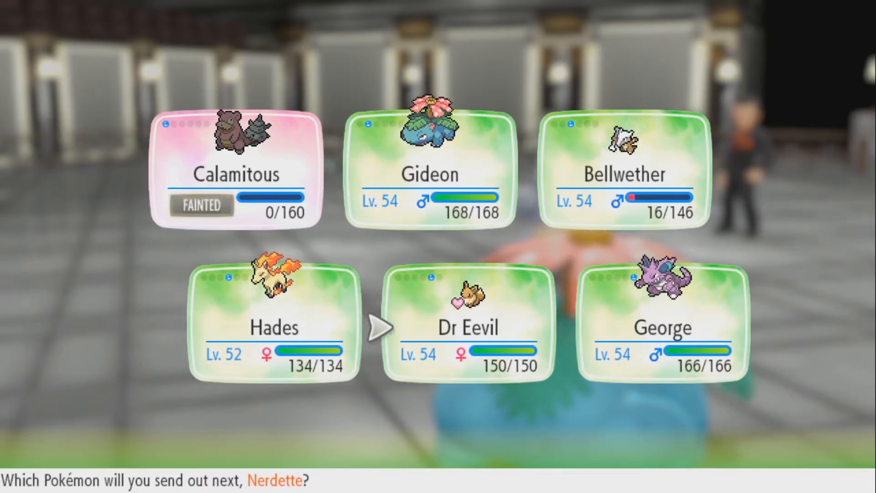
- Send out Dr Eevil from the party to replace Calamitous and begin choosing Bite
click(662, 328)
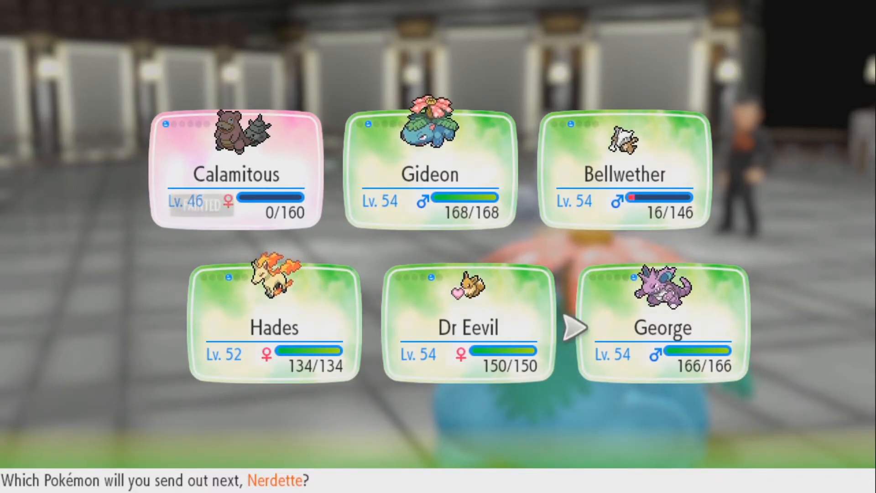
click(428, 167)
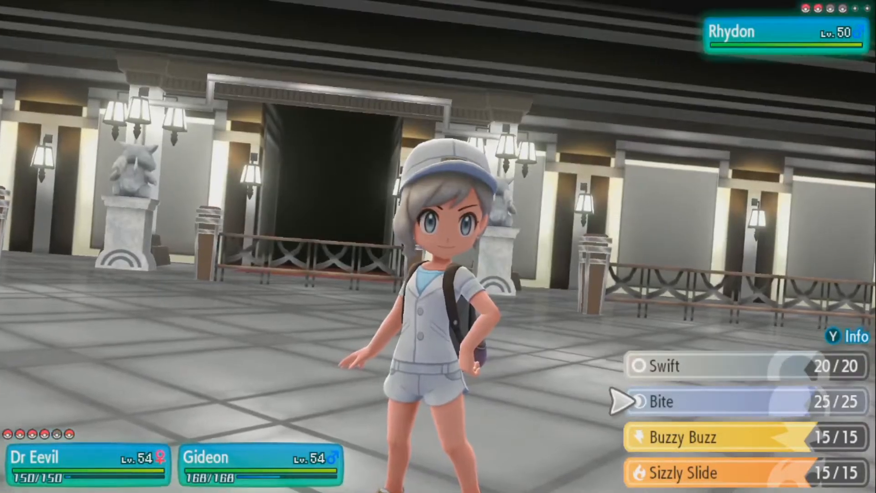
key(down)
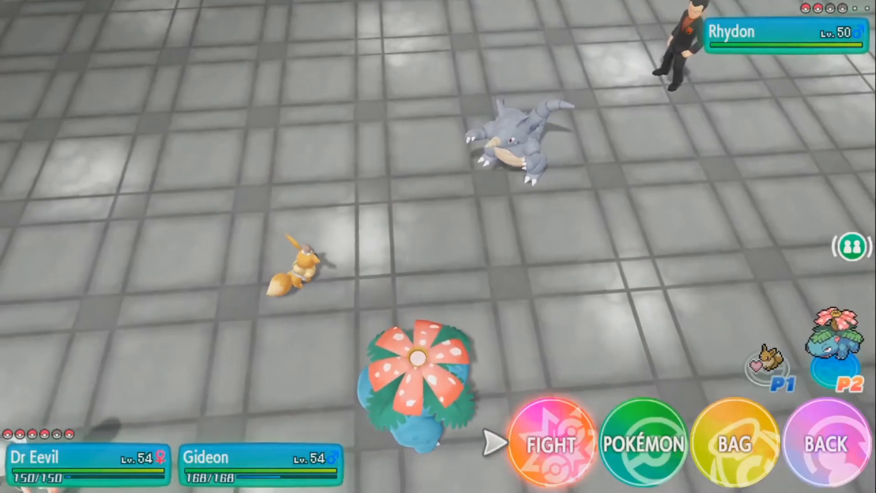
- Have Gideon attack Rhydon alongside Dr Eevil's Bite
click(550, 445)
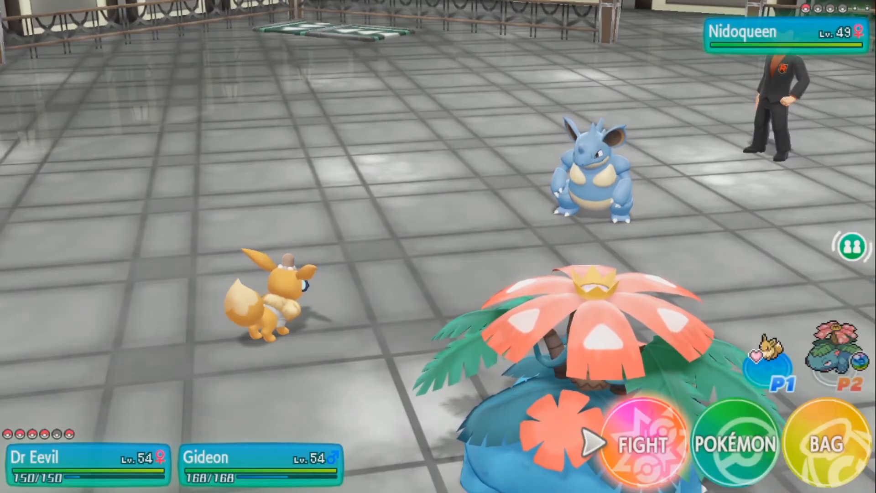
- Bring up Venusaur's attack list, including Razor Leaf and Petal Dance, against Nidoqueen
click(645, 445)
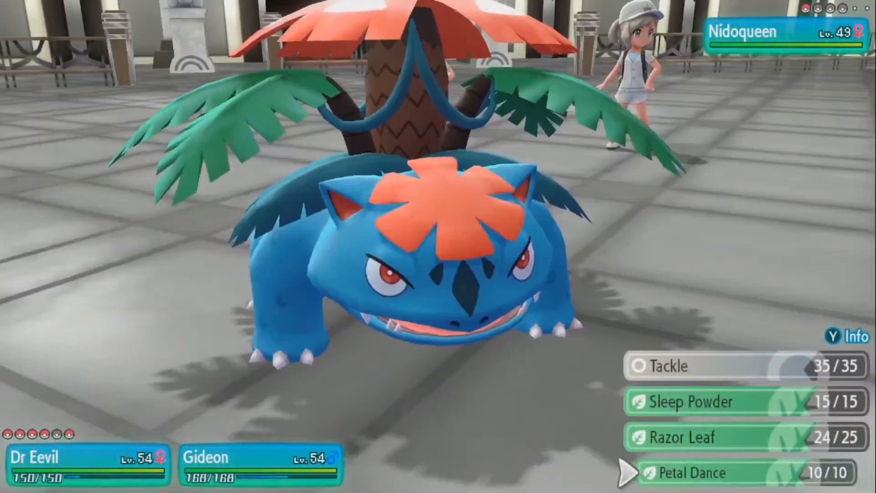
- Choose Petal Dance for Venusaur and let the battle with Nidoqueen finish
click(690, 473)
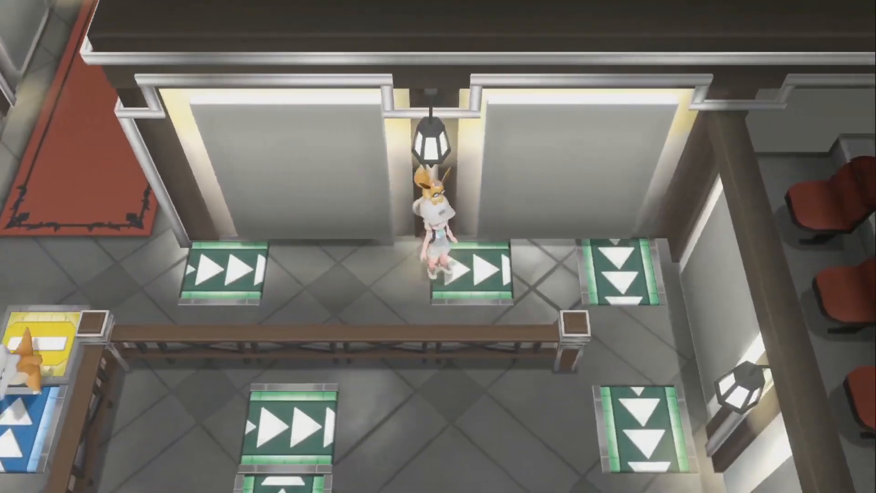
- Walk the trainer down onto the arrow tile beside the spectator seats
key(Down)
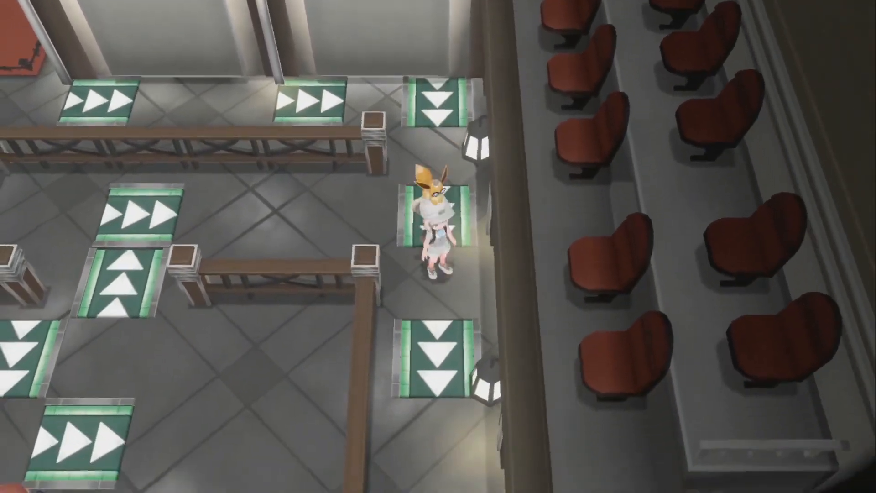